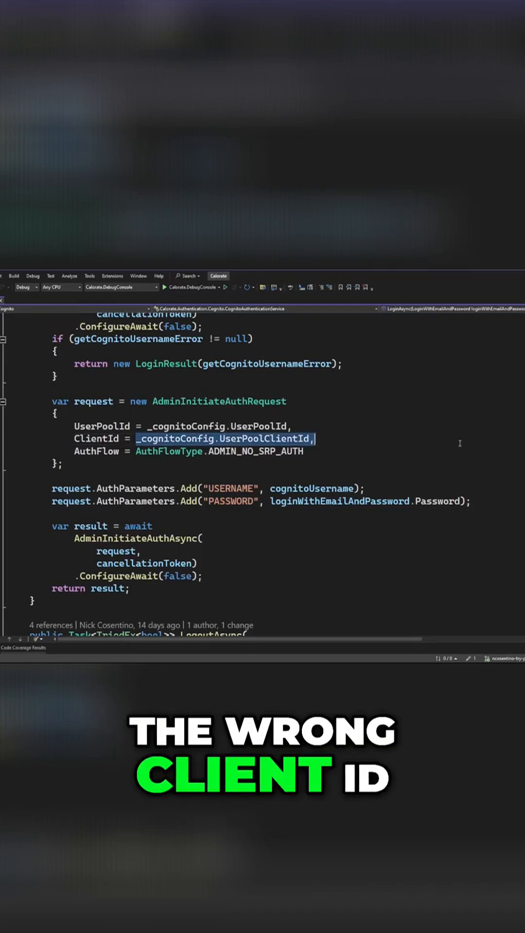
Overwrite the AdminInitiateAuthRequest ClientId value with the hard-coded string "bug".
type("\"b\"")
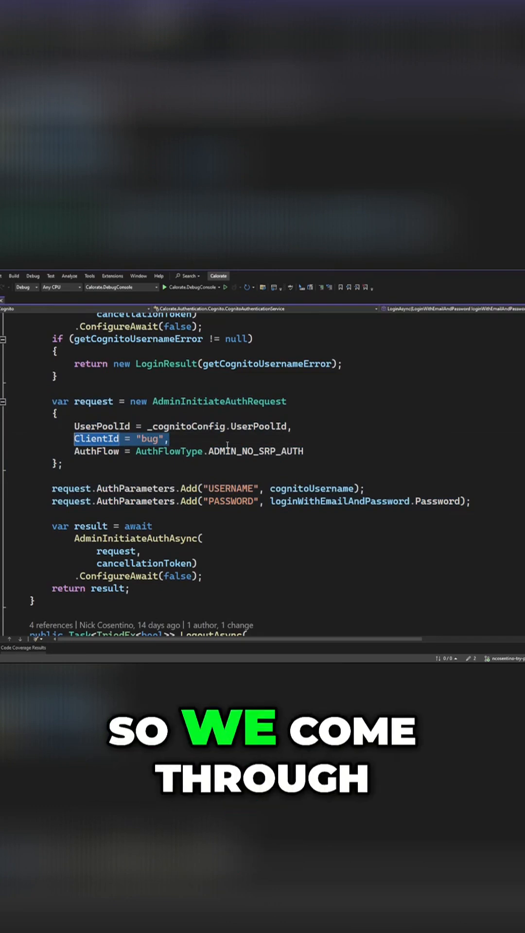
Restore ClientId to _cognitoConfig.UserPoolClientId and select the request setup and both AuthParameters.Add lines.
type("\"\"")
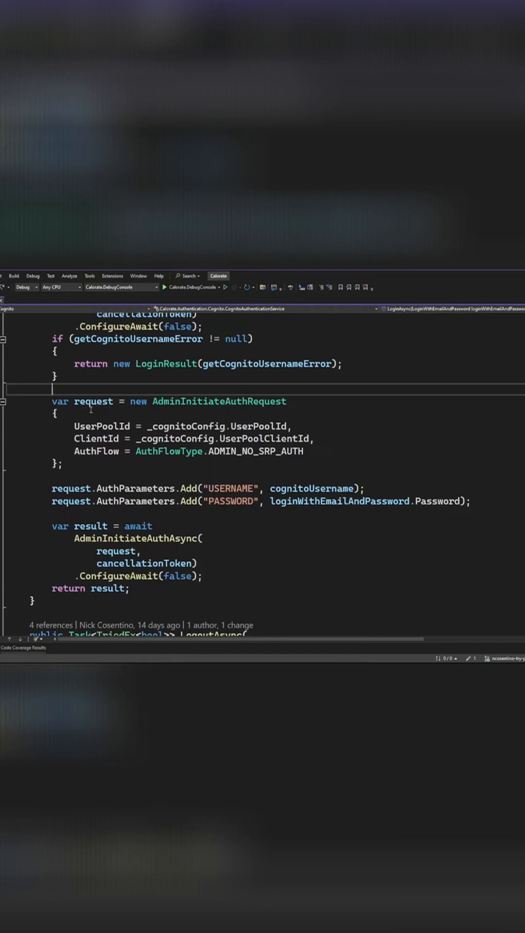
left_click_drag(53, 402, 470, 502)
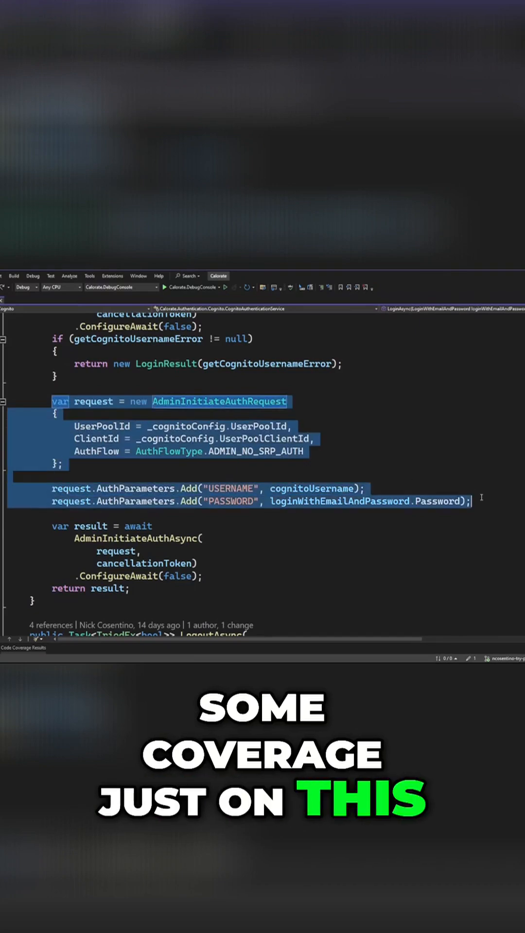